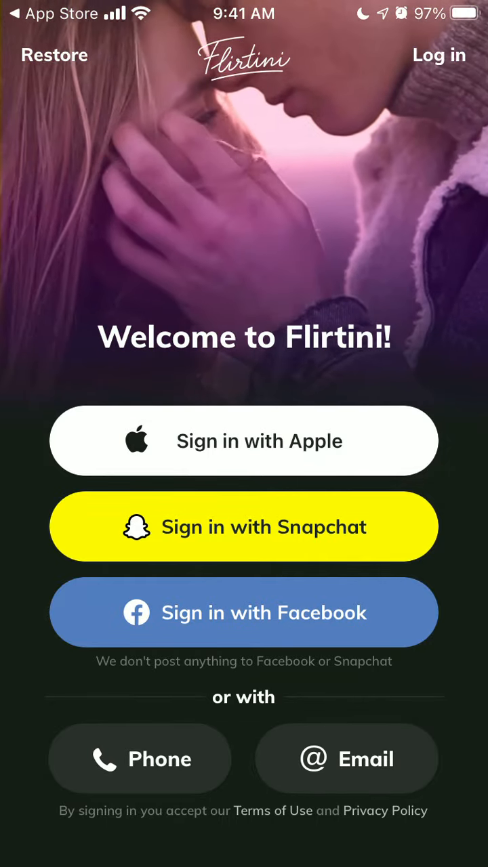
# - Create a Flirtini account with Sign in with Apple, confirming via Touch ID
pyautogui.click(244, 440)
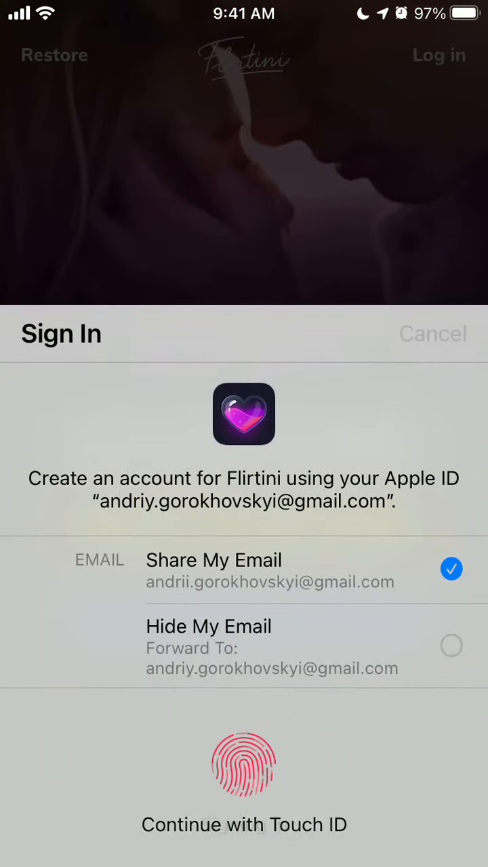
pyautogui.click(244, 764)
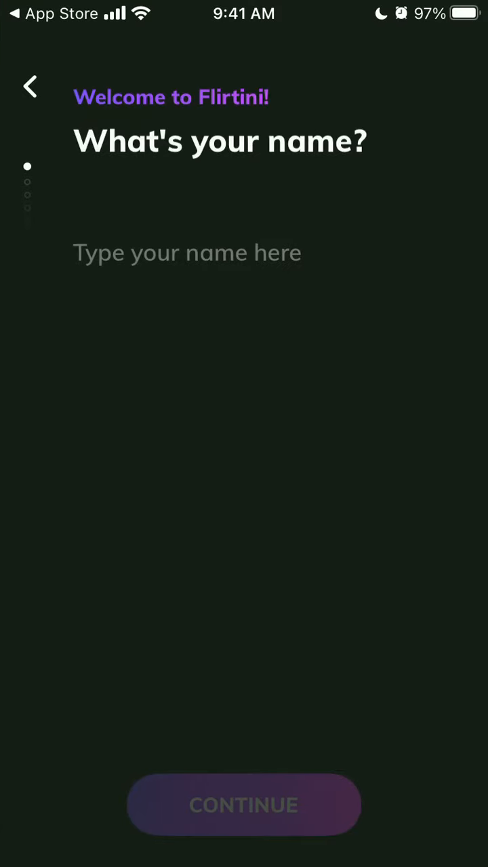
# - Enter the name 'An' and choose own gender on the I am screen
pyautogui.write('An')
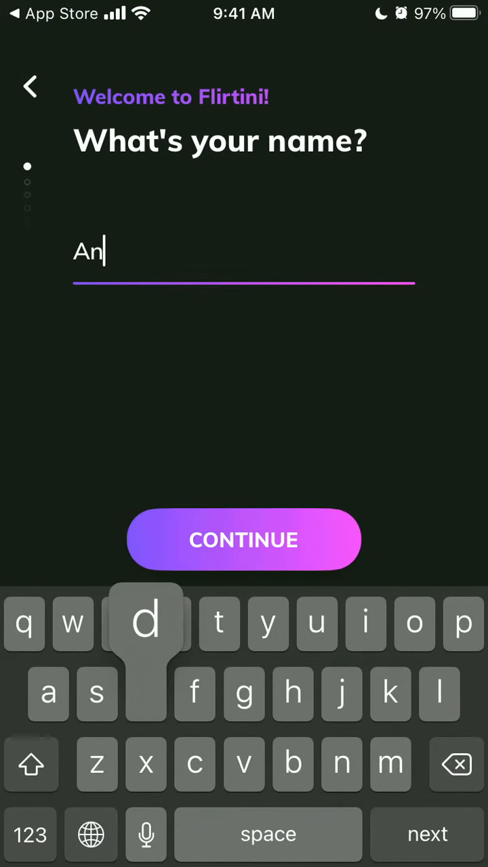
pyautogui.click(244, 539)
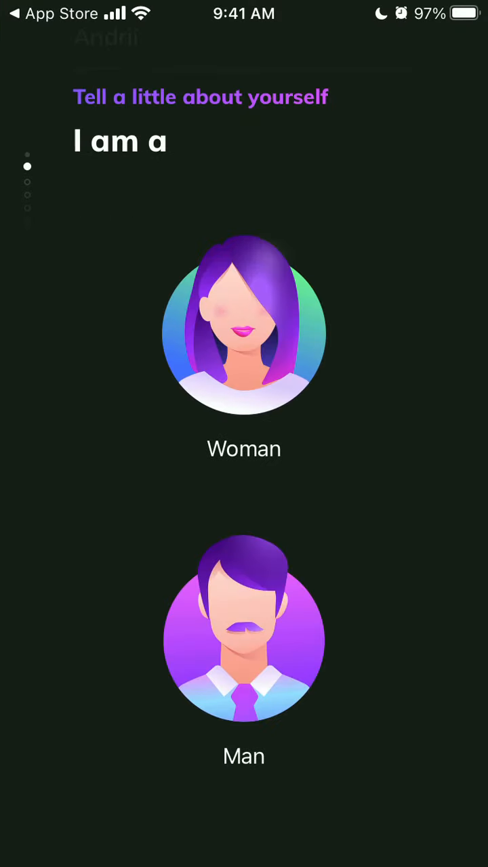
pyautogui.click(244, 640)
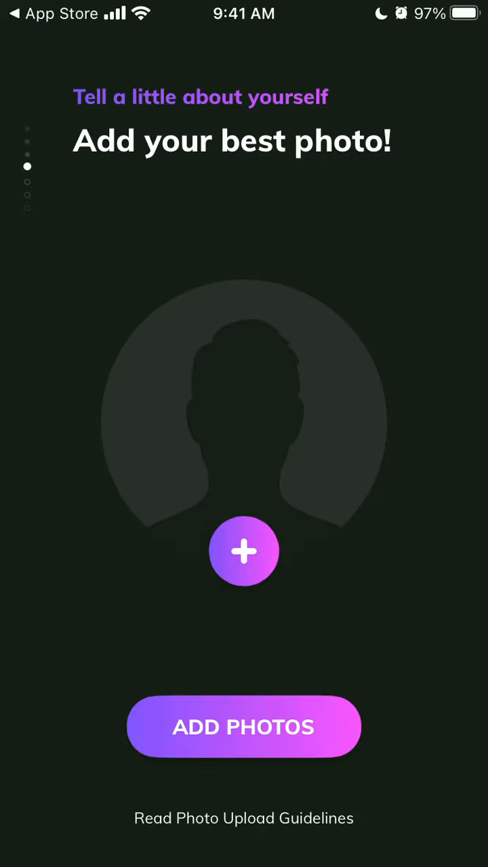
# - Take a camera selfie as the profile photo, allowing microphone access
pyautogui.click(243, 726)
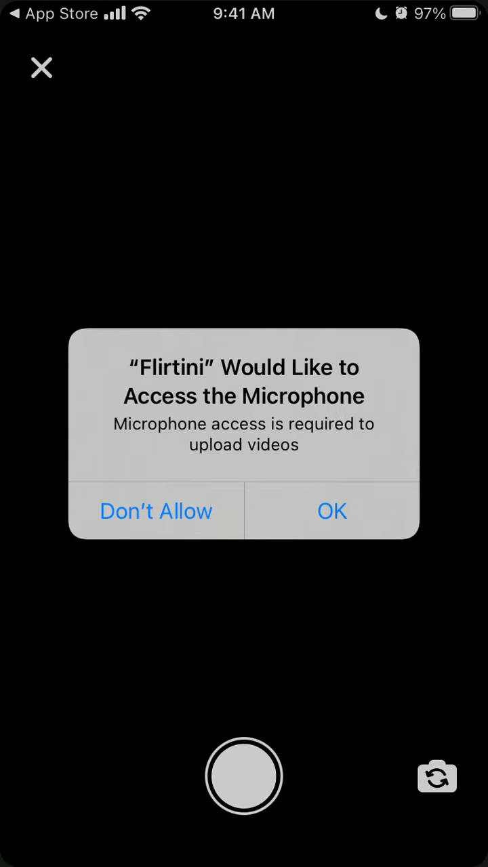
pyautogui.click(332, 511)
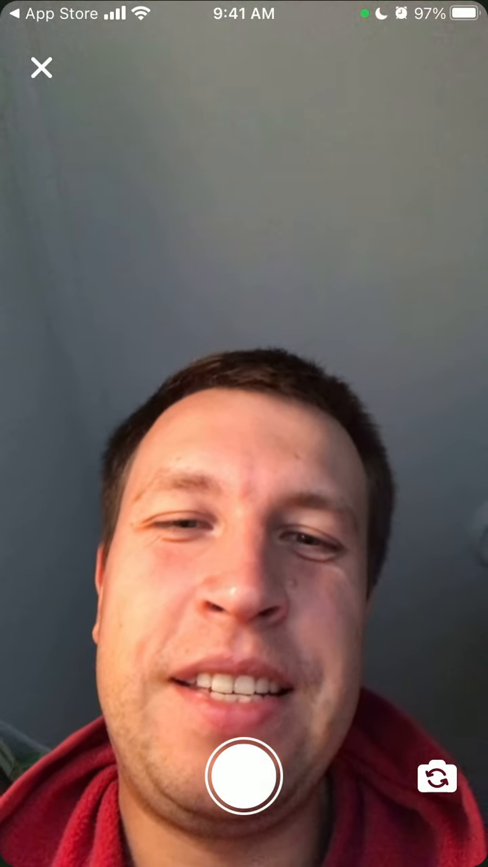
pyautogui.click(244, 776)
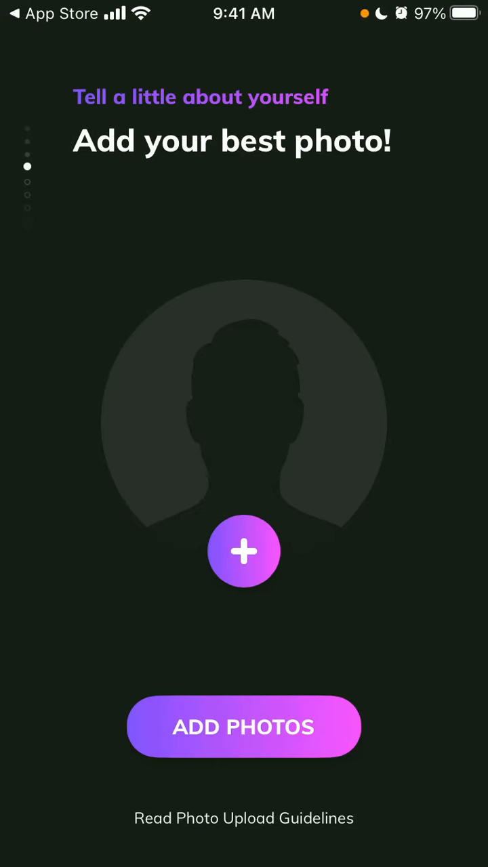
# - Continue past the Add more photos step with only the selfie
pyautogui.click(243, 550)
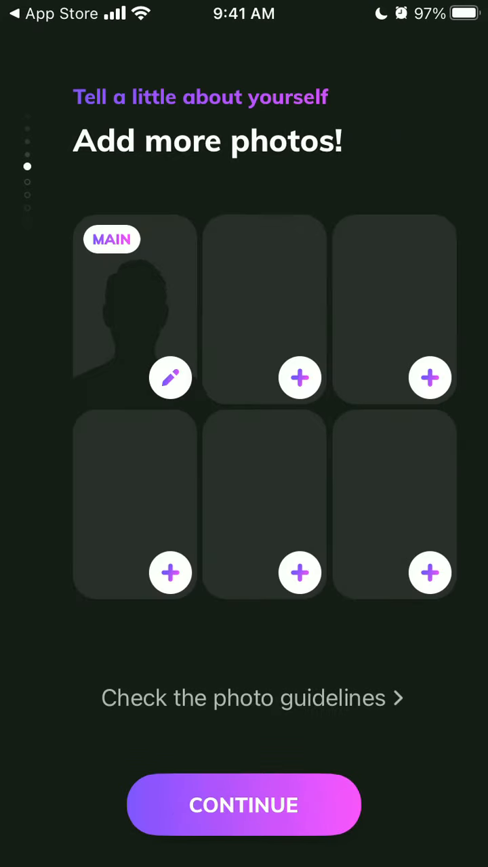
pyautogui.click(170, 377)
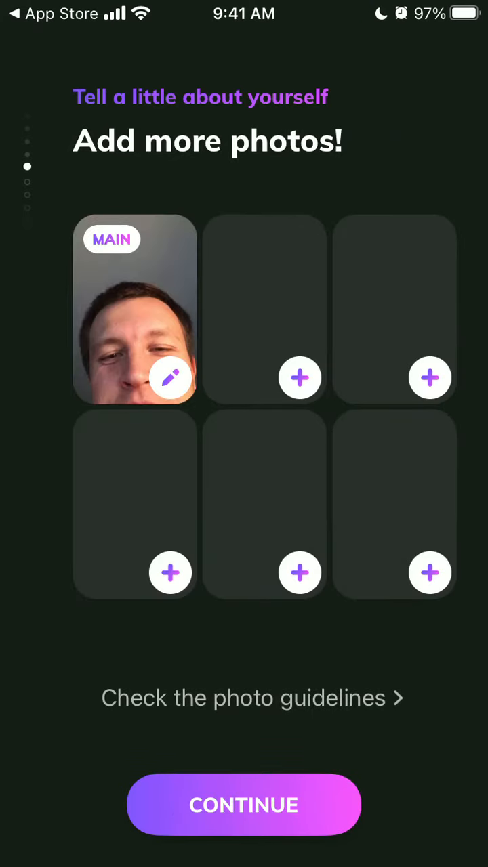
pyautogui.click(243, 805)
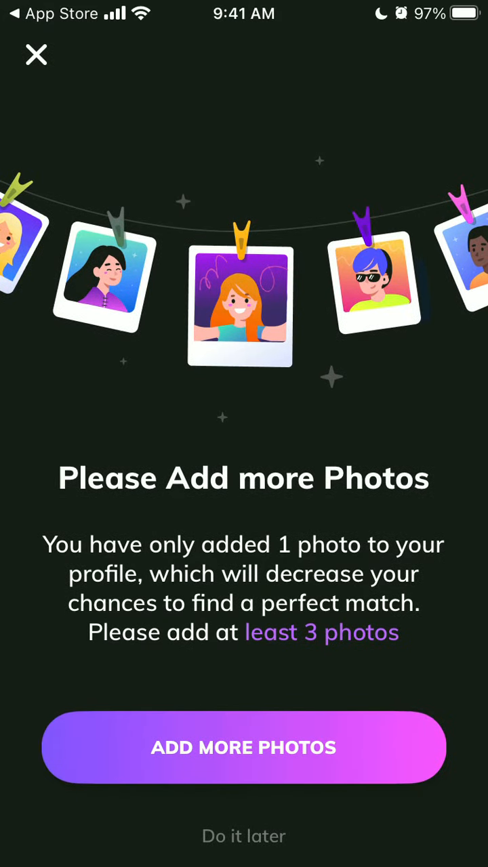
# - Postpone extra photos, confirm location 4300, Gurede, and keep body type Slank
pyautogui.click(243, 835)
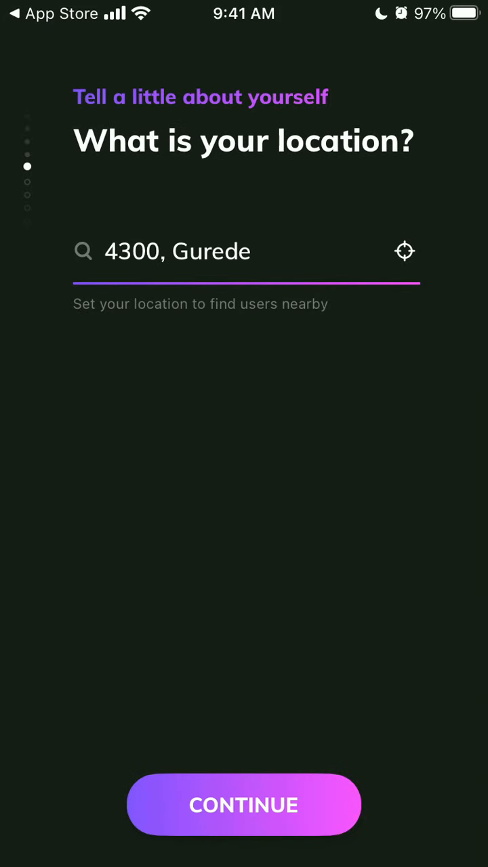
pyautogui.click(243, 804)
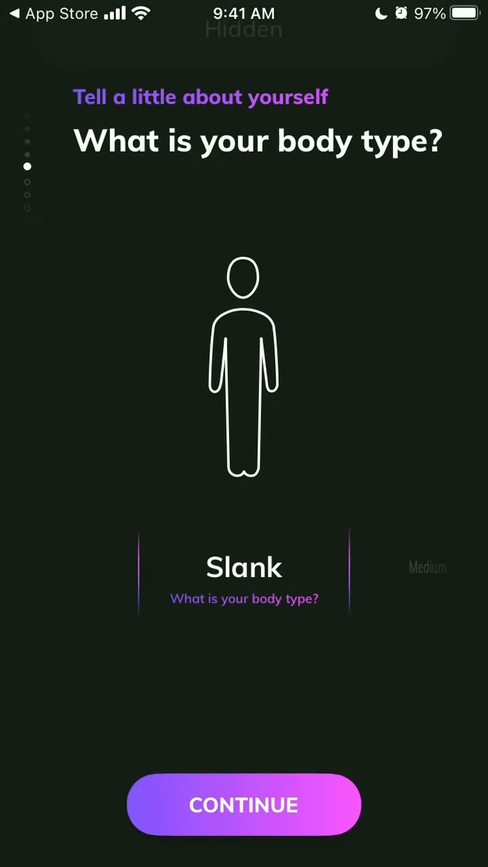
pyautogui.click(244, 804)
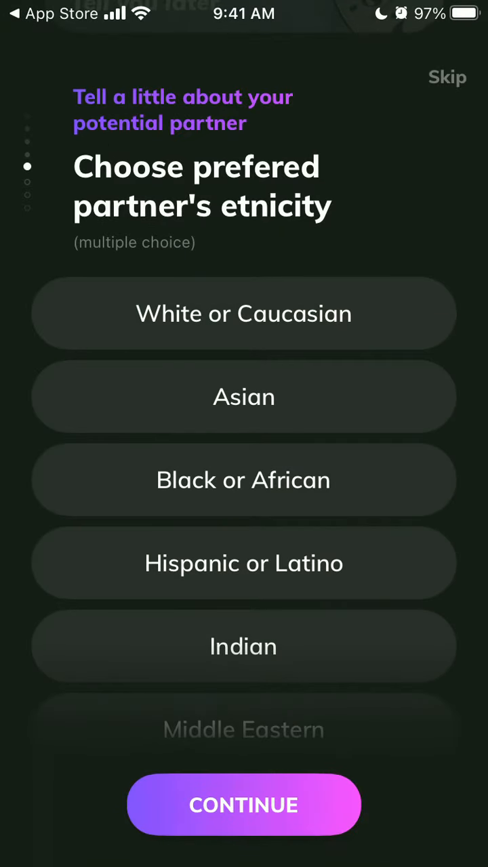
# - Pass the partner ethnicity and body type questions, set the 25–30 age range, and finish
pyautogui.click(243, 805)
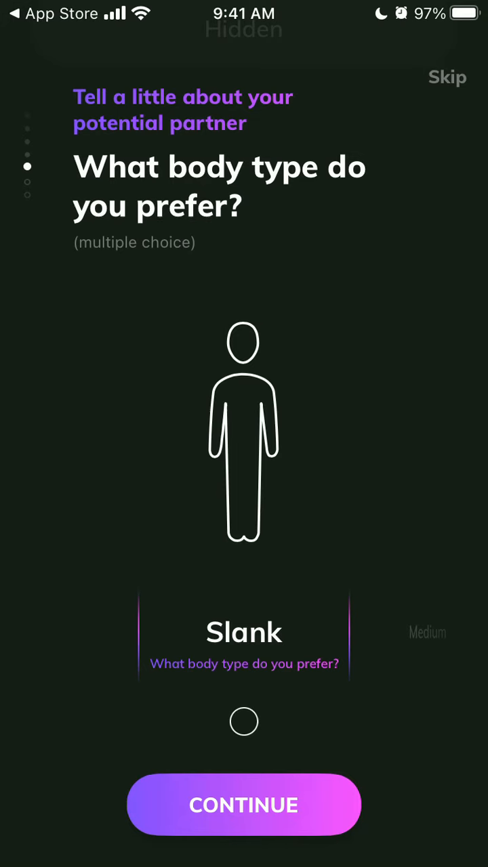
pyautogui.click(243, 805)
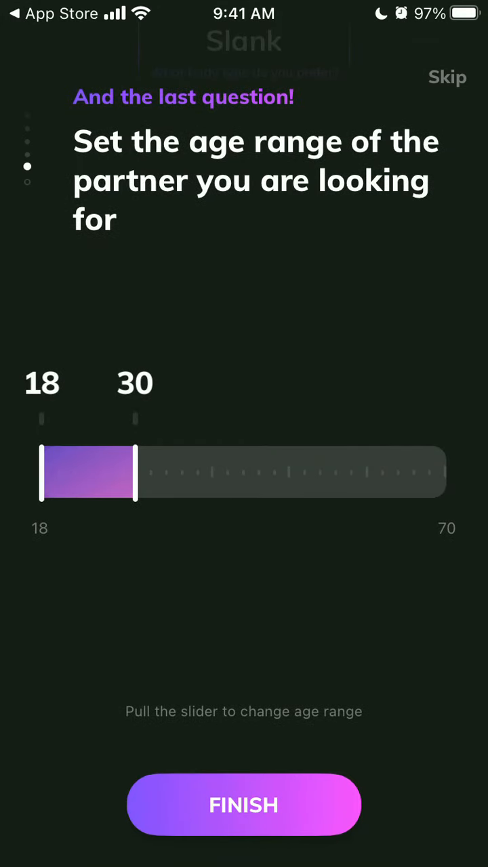
pyautogui.moveTo(40, 472); pyautogui.dragTo(88, 472)
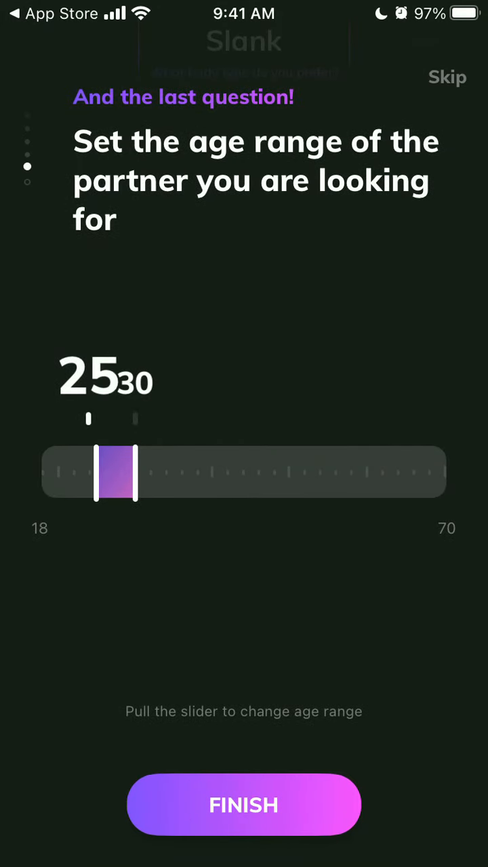
pyautogui.click(243, 805)
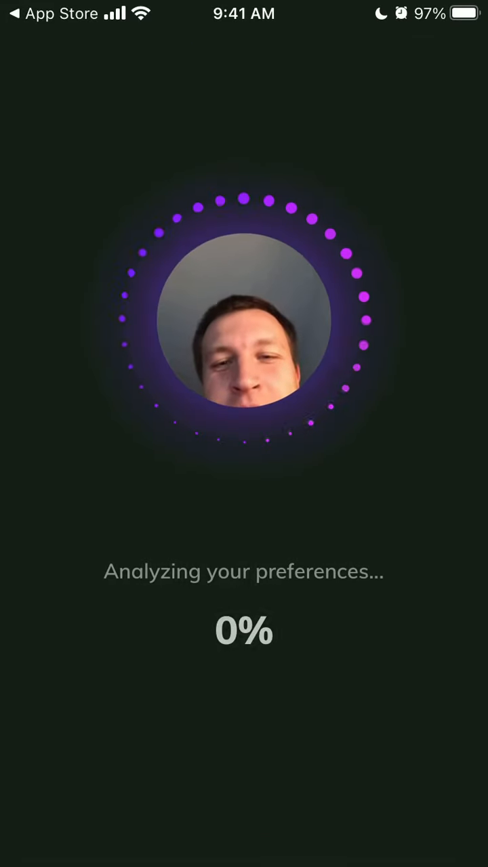